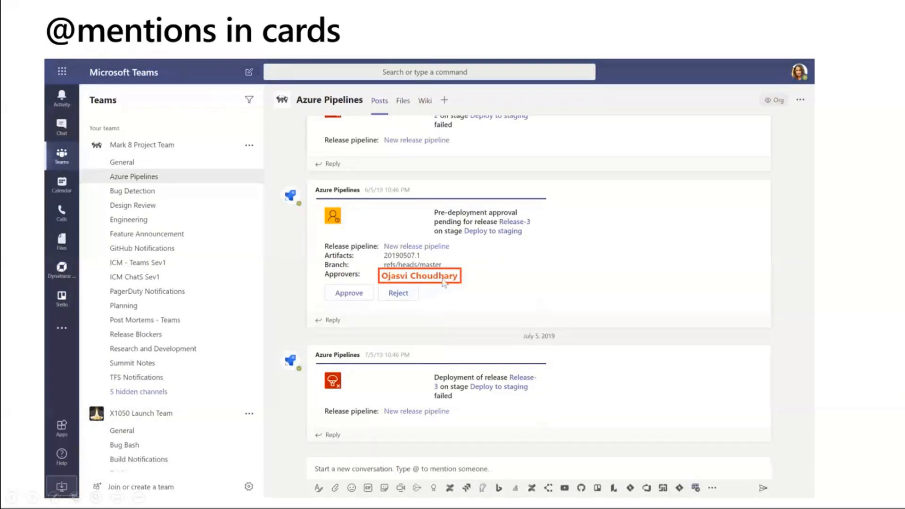
mouse_move(368, 260)
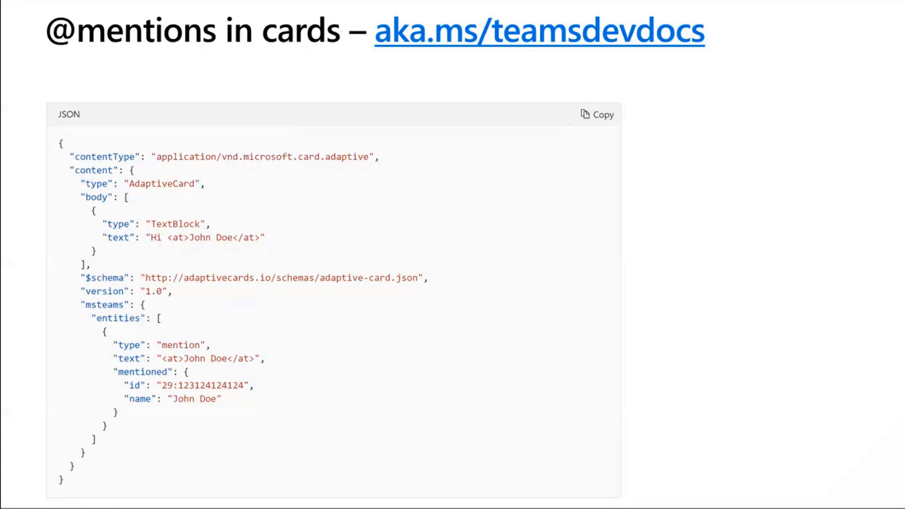
mouse_move(466, 77)
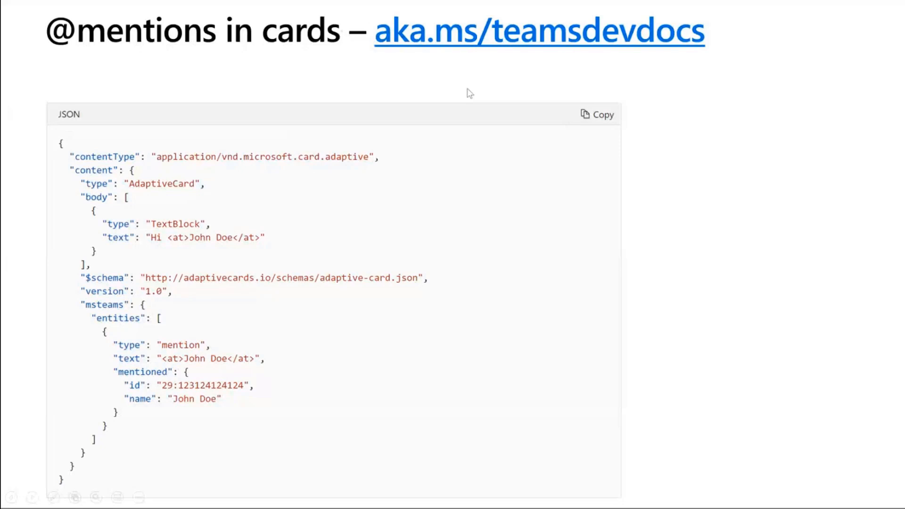
mouse_move(546, 95)
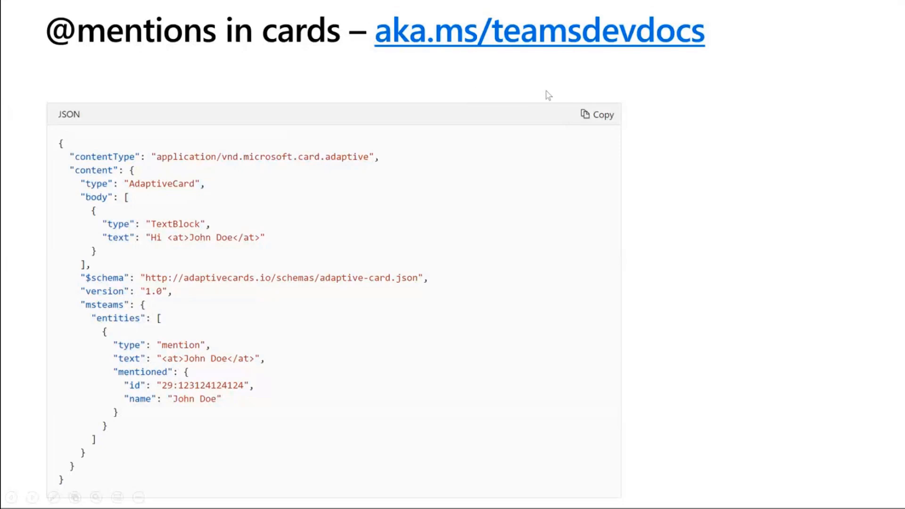
mouse_move(554, 105)
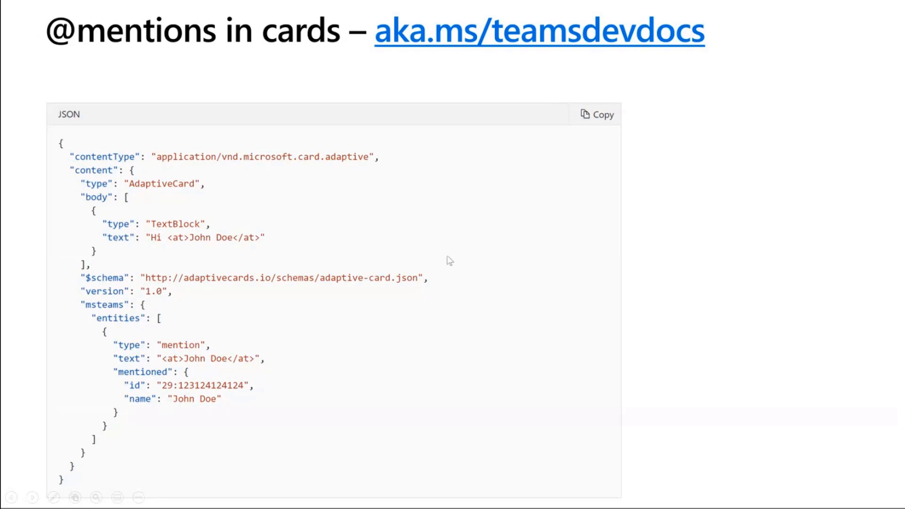
mouse_move(185, 374)
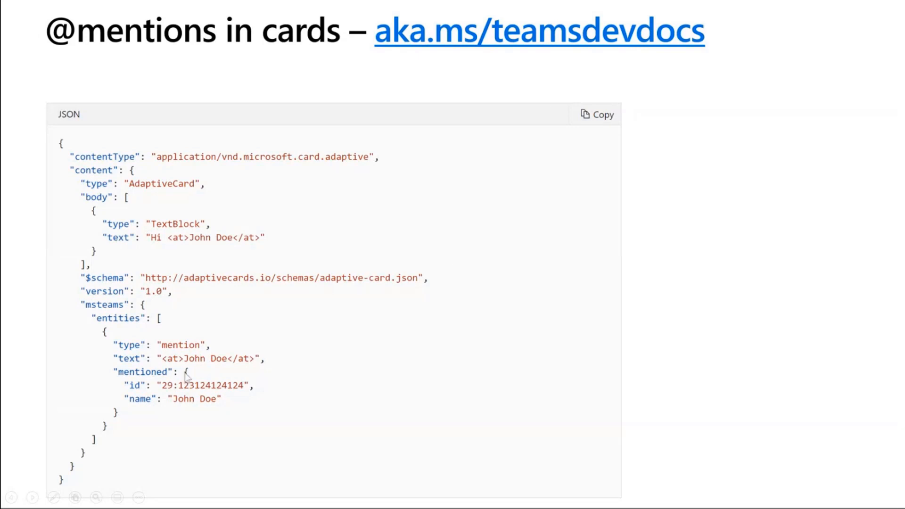
mouse_move(117, 358)
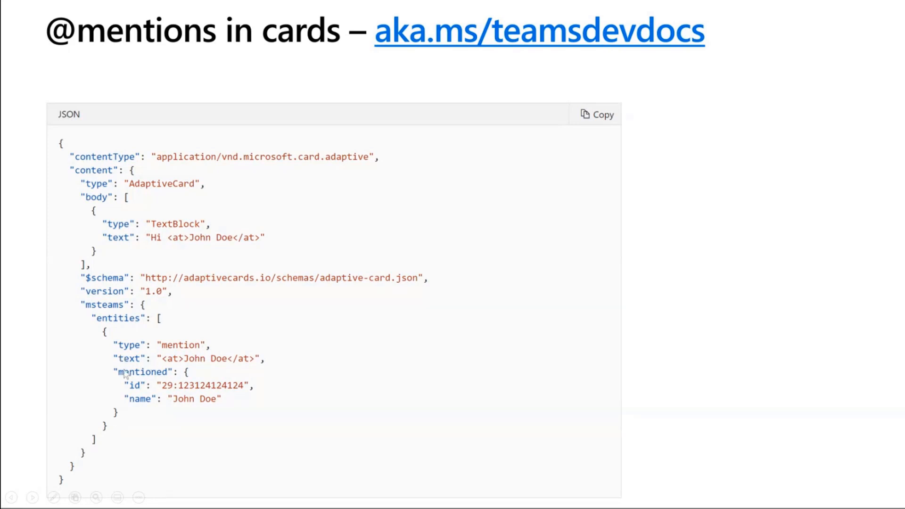
mouse_move(165, 369)
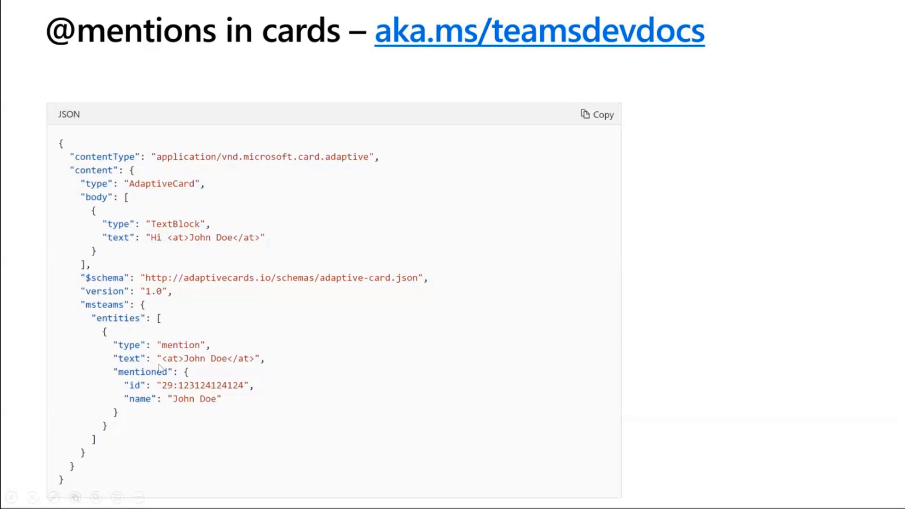
mouse_move(138, 394)
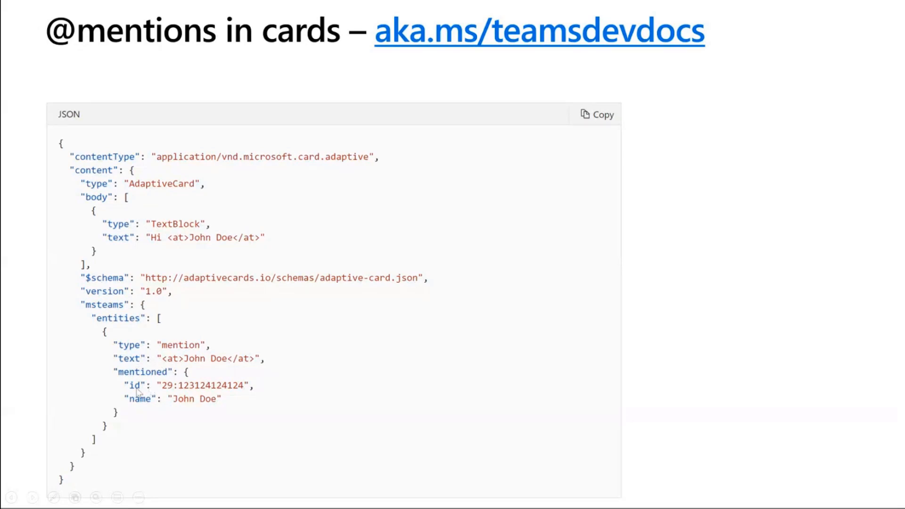
mouse_move(181, 390)
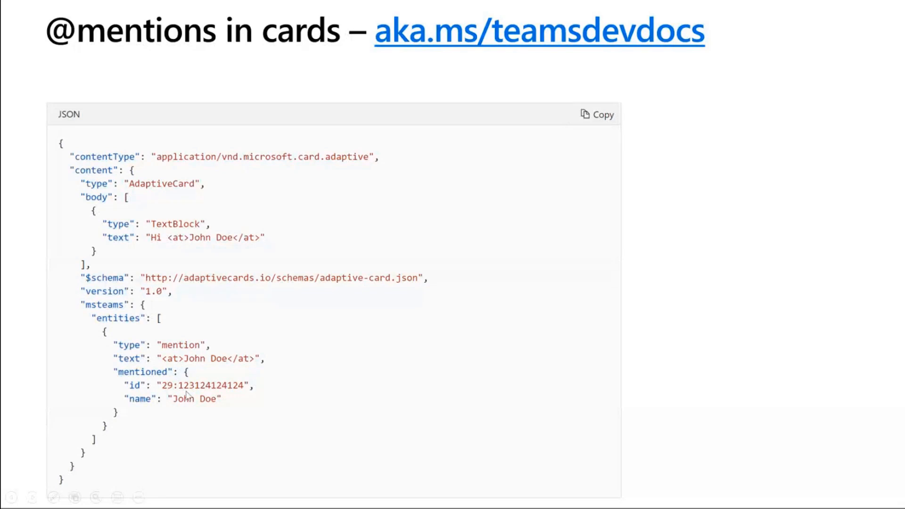
mouse_move(193, 404)
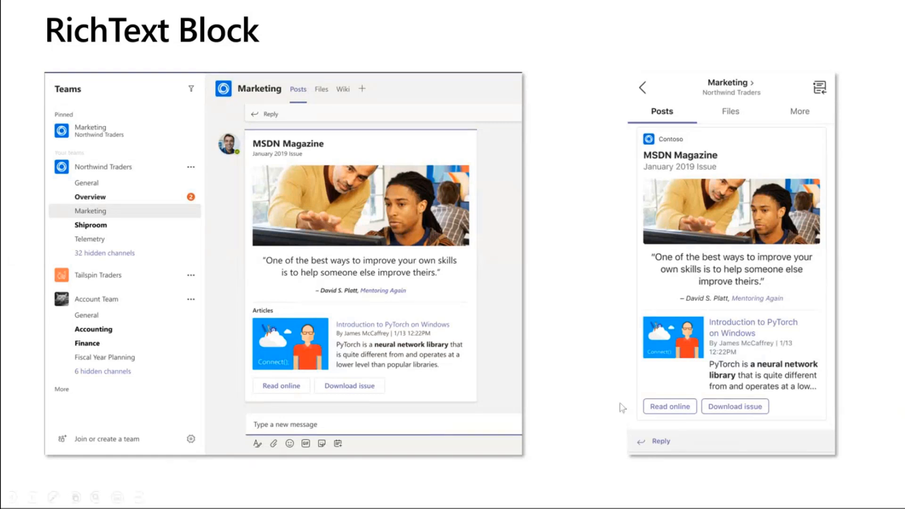
mouse_move(362, 302)
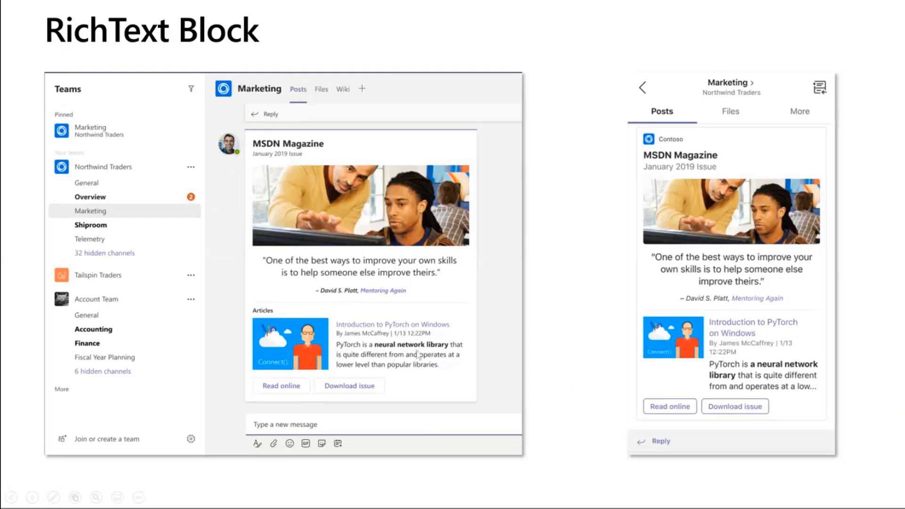
mouse_move(425, 360)
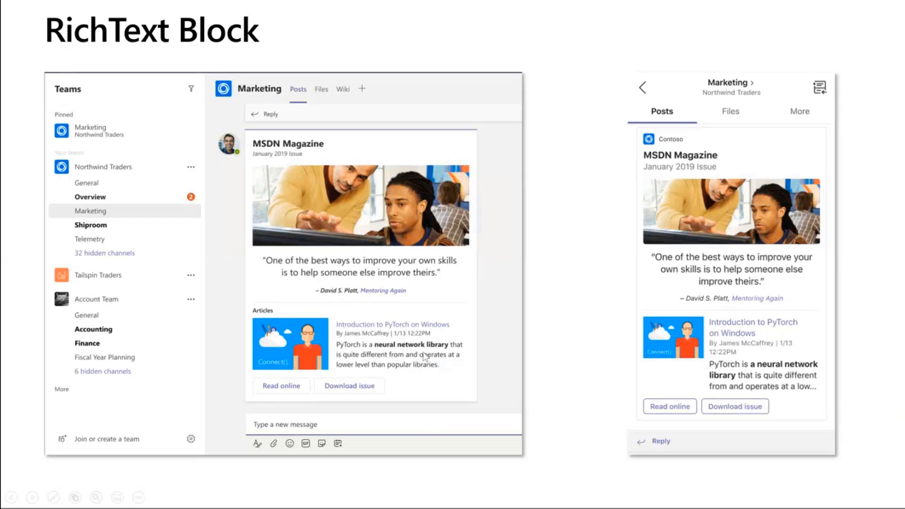
mouse_move(413, 357)
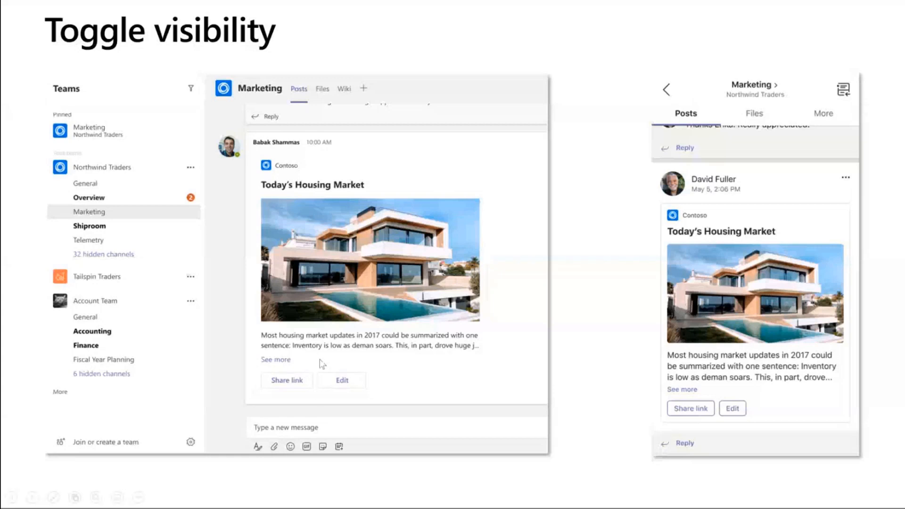
mouse_move(456, 369)
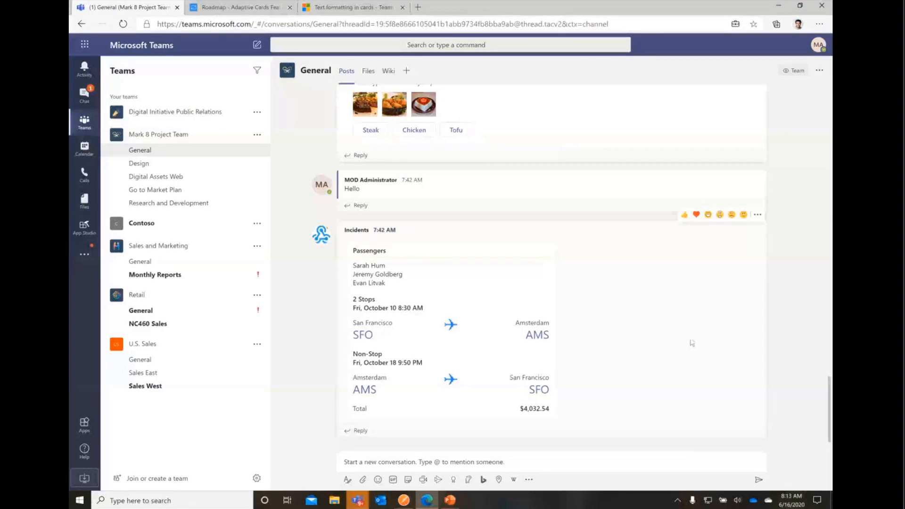
mouse_move(321, 235)
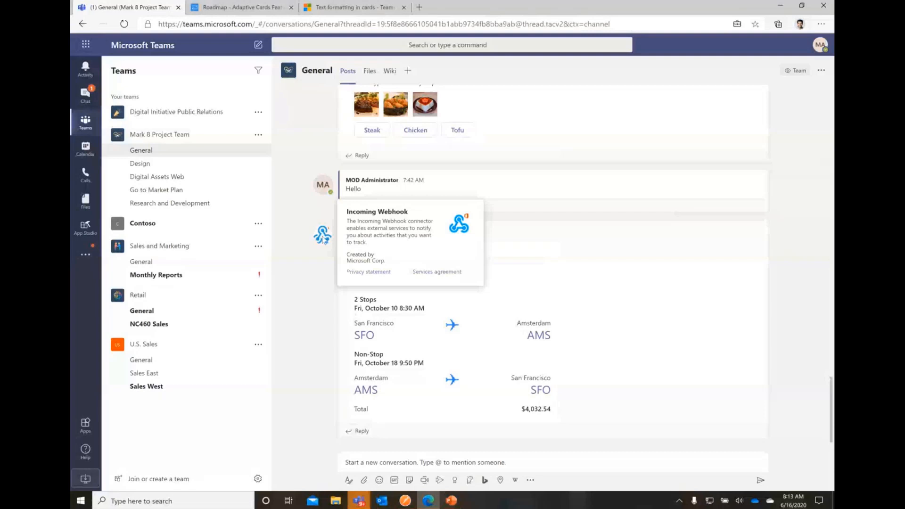
mouse_move(317, 274)
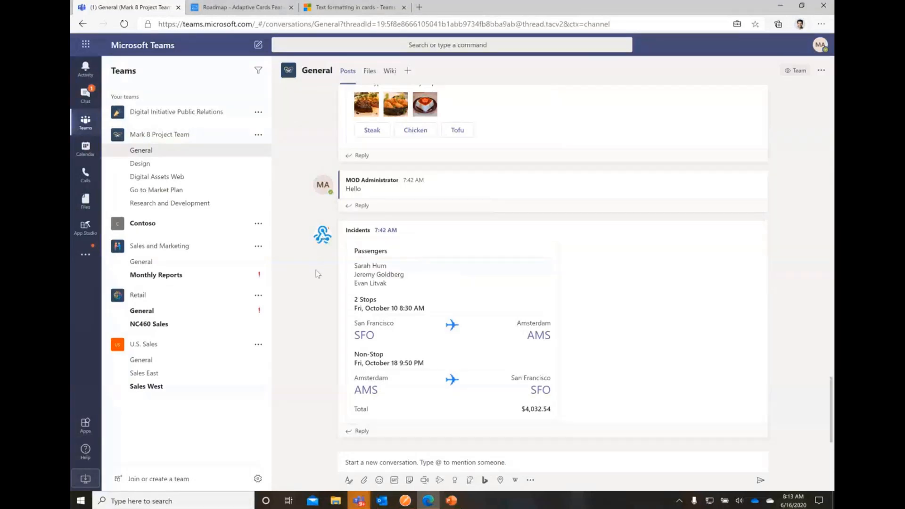
Switch from Teams to the Postman Flight Itinerary request that posted the card.
click(407, 500)
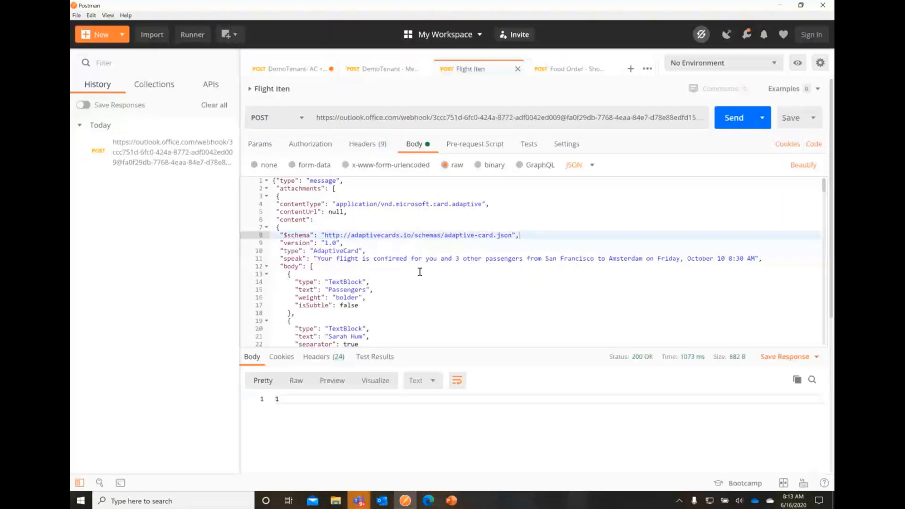
mouse_move(451, 146)
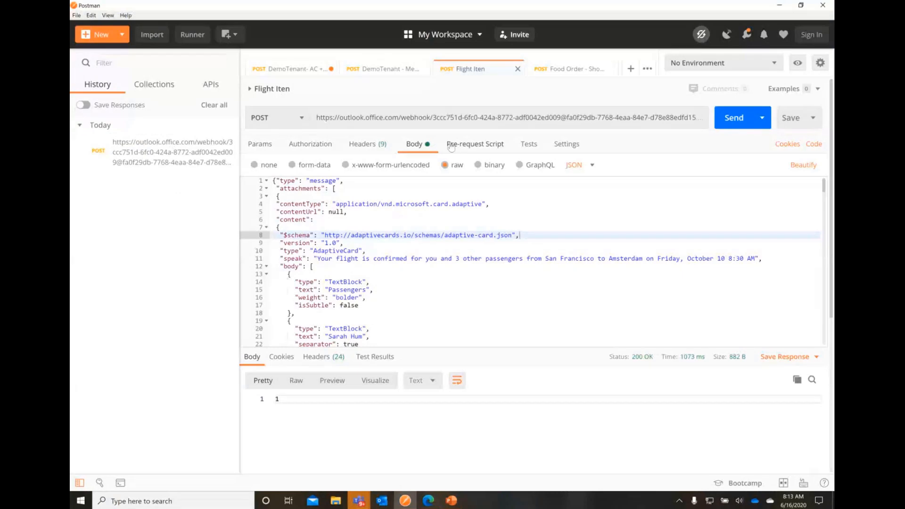
mouse_move(510, 184)
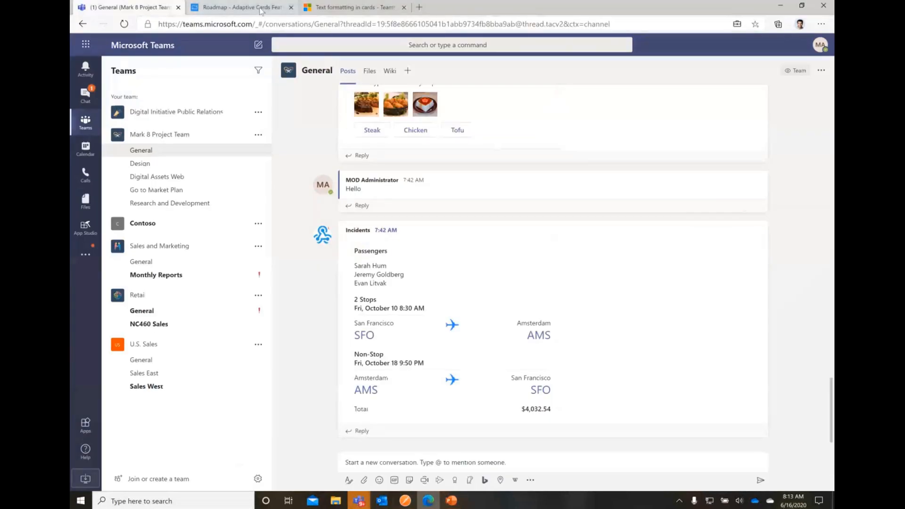
click(243, 8)
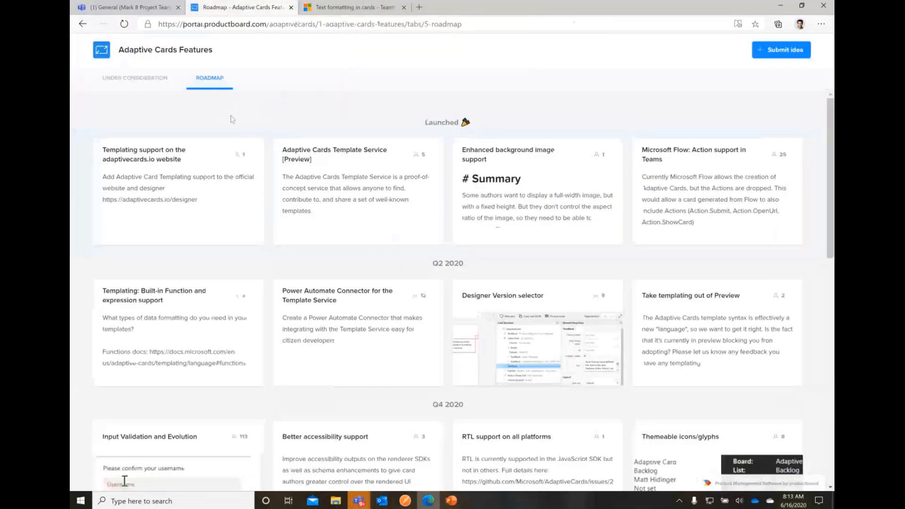
click(419, 8)
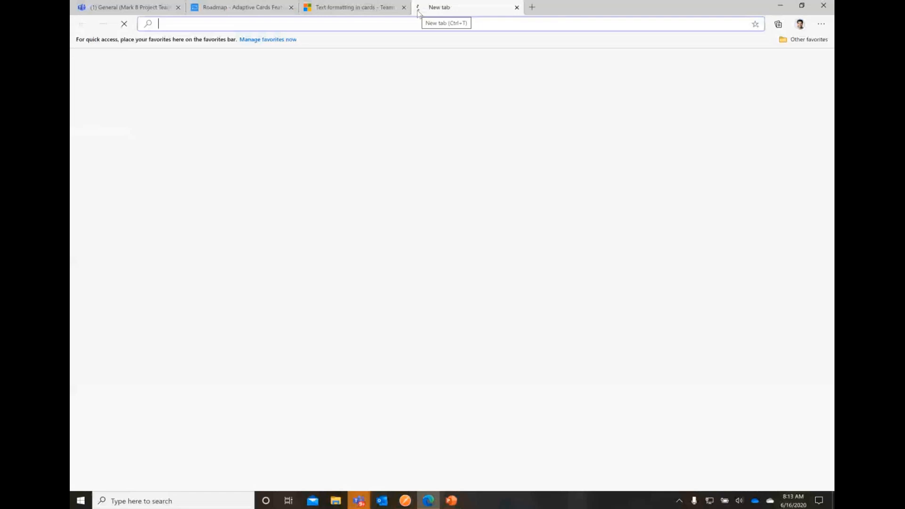
text(https://adaptivecards.io)
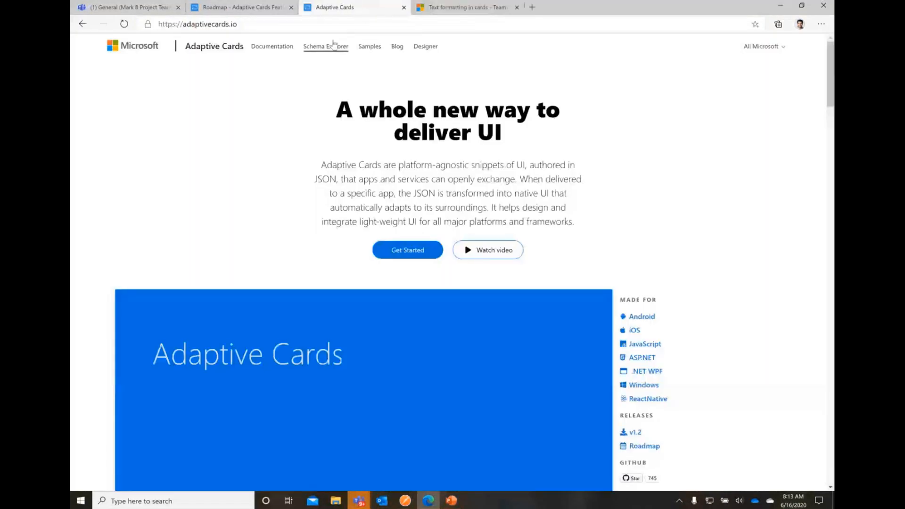
click(369, 47)
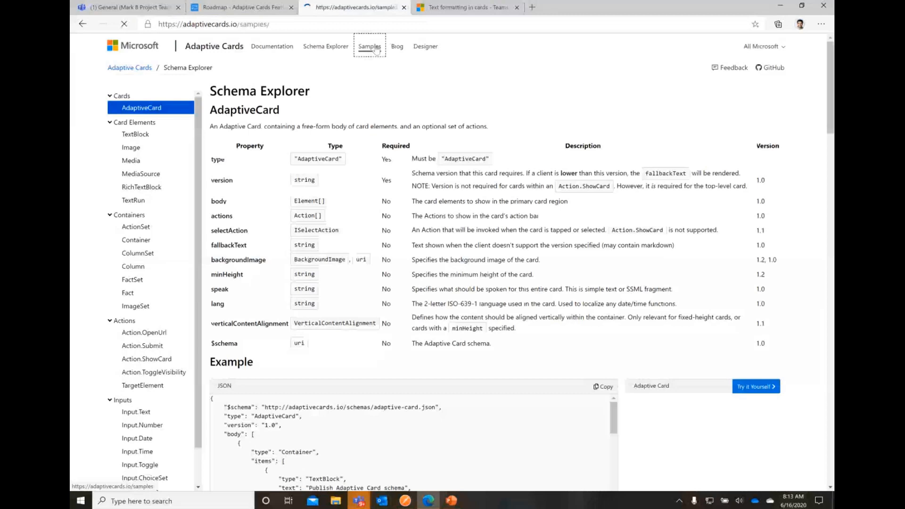
click(369, 46)
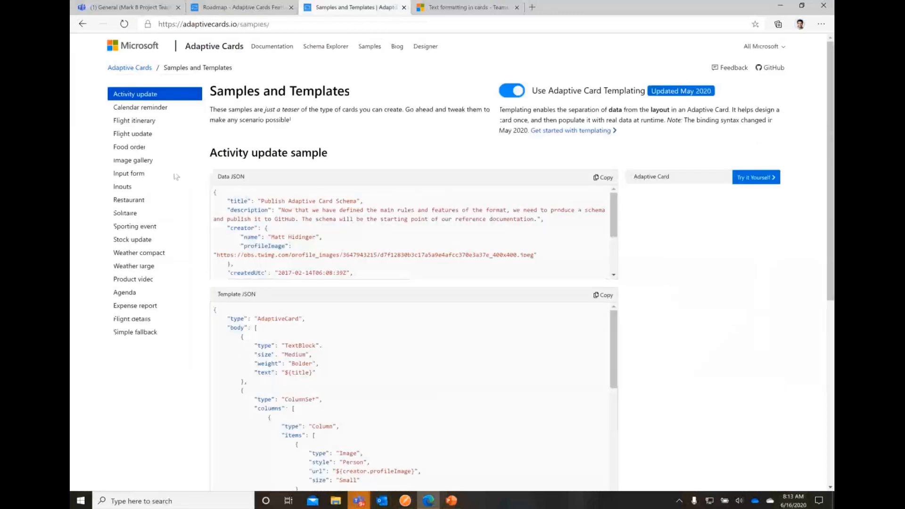
click(129, 146)
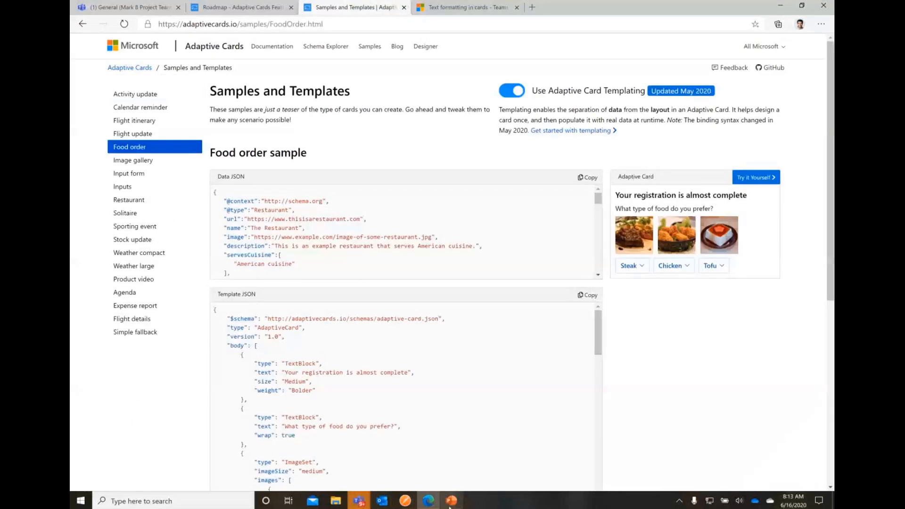
Switch over to the Postman DemoTenant webhook request.
click(449, 499)
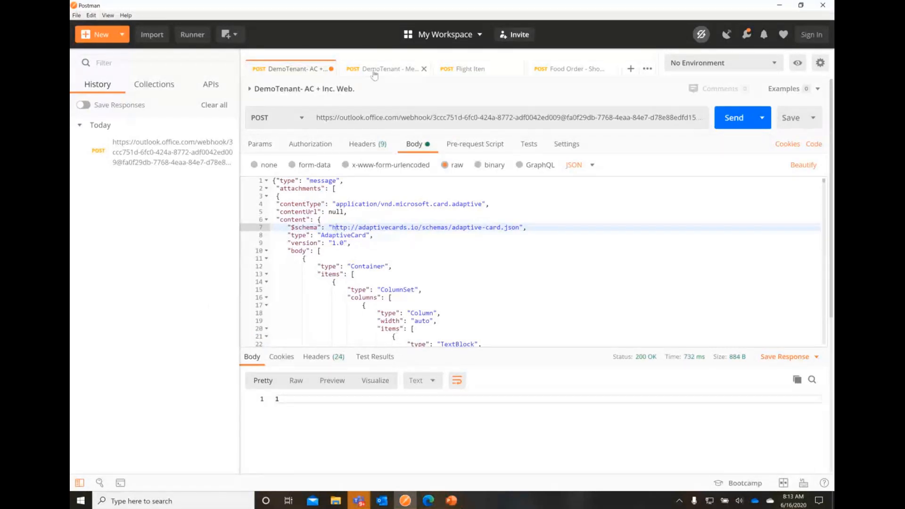
Send the DemoTenant MessageCard incident request to the webhook and return to Teams.
click(384, 67)
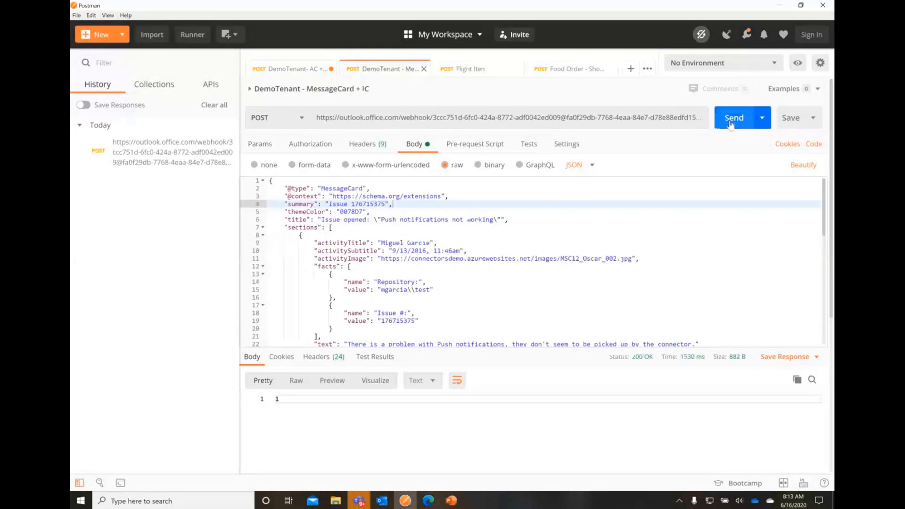
click(733, 116)
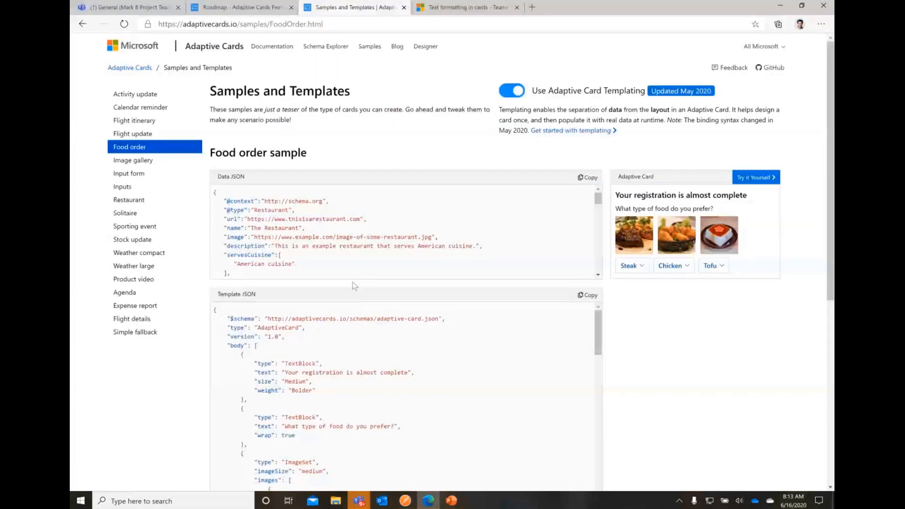
click(123, 8)
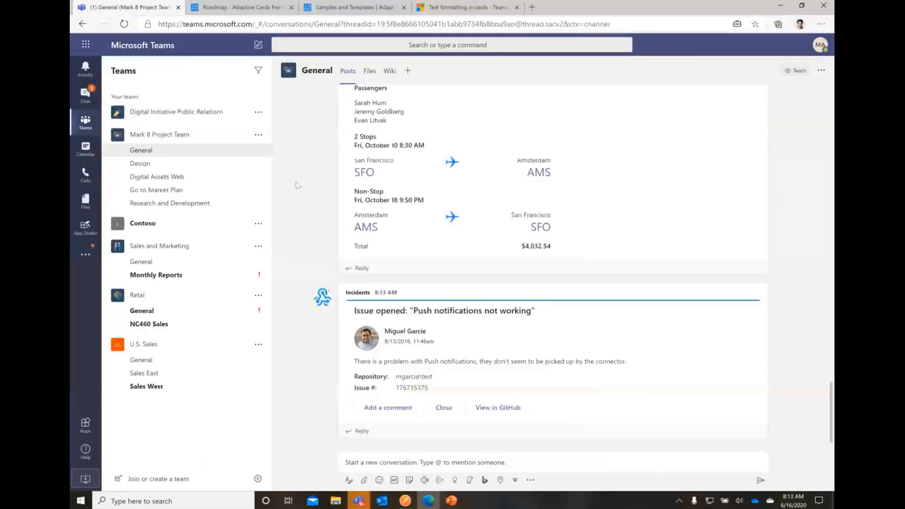
mouse_move(428, 371)
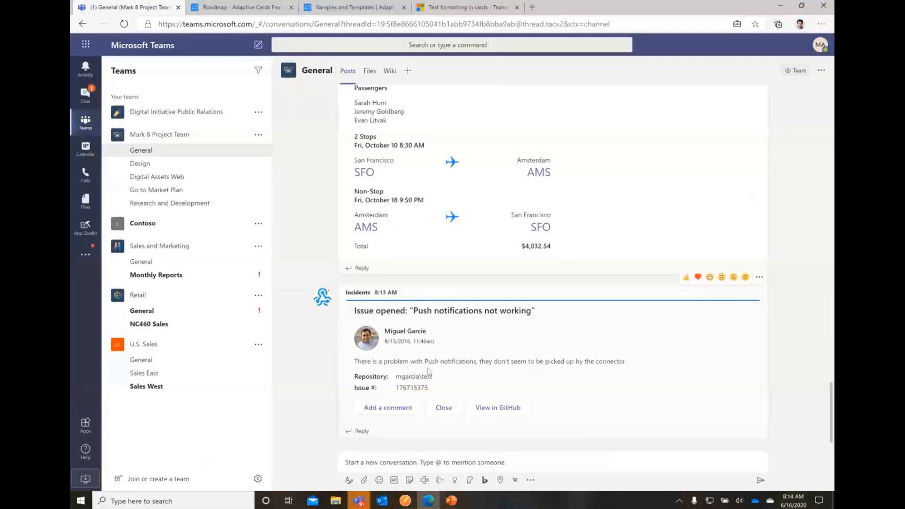
mouse_move(408, 326)
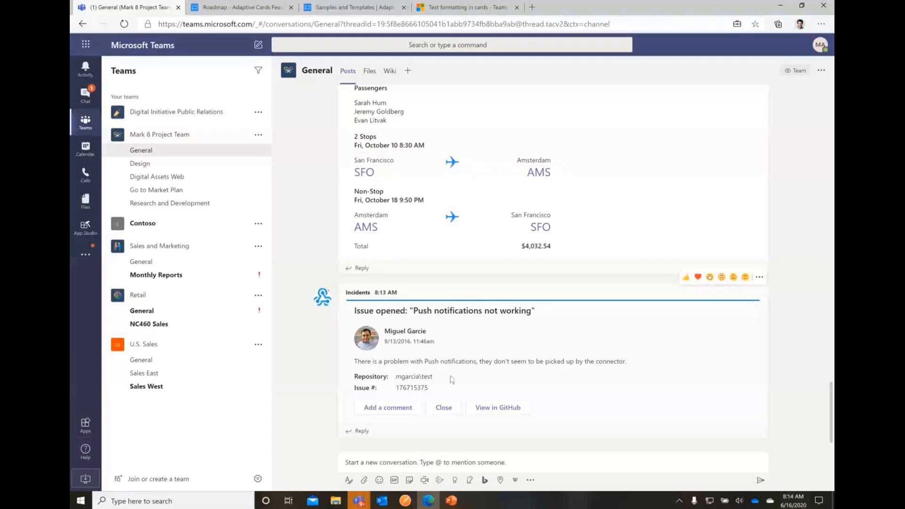
mouse_move(443, 391)
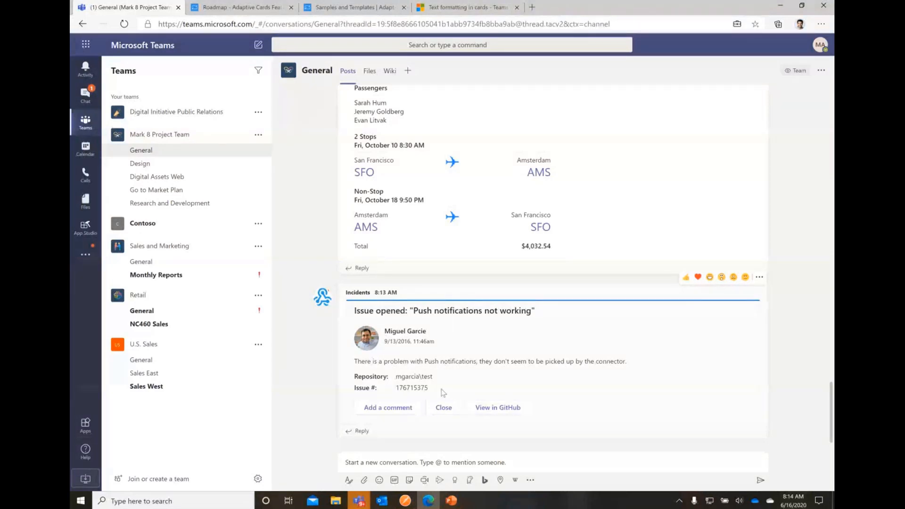
mouse_move(503, 407)
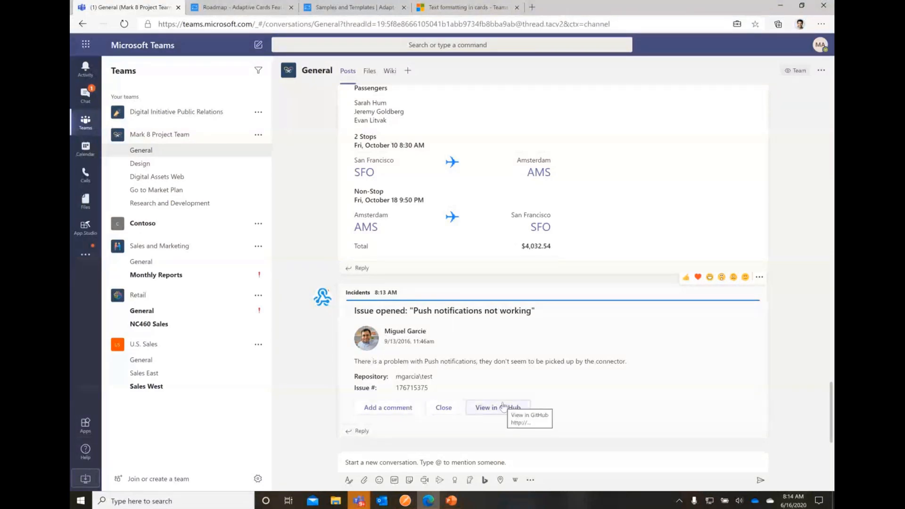
mouse_move(396, 305)
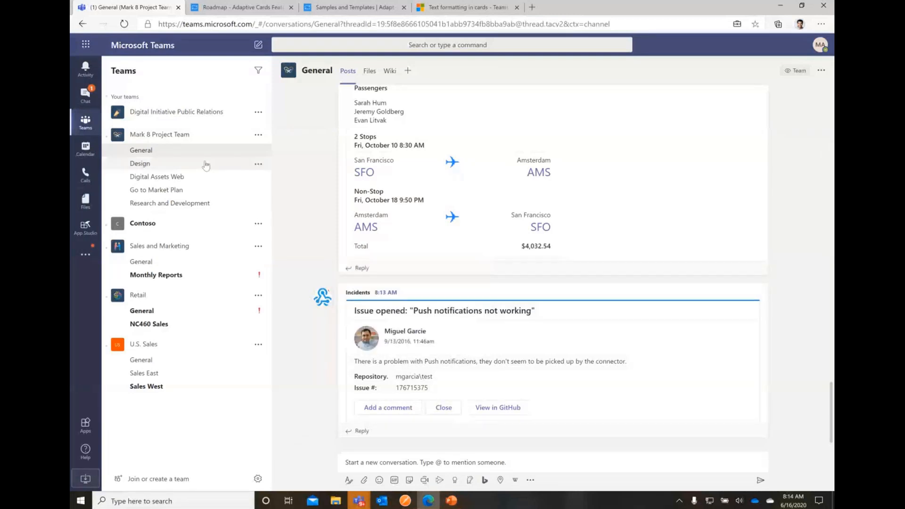
Go to the Mark 8 Project Team's Design channel and open its more-options menu.
click(140, 163)
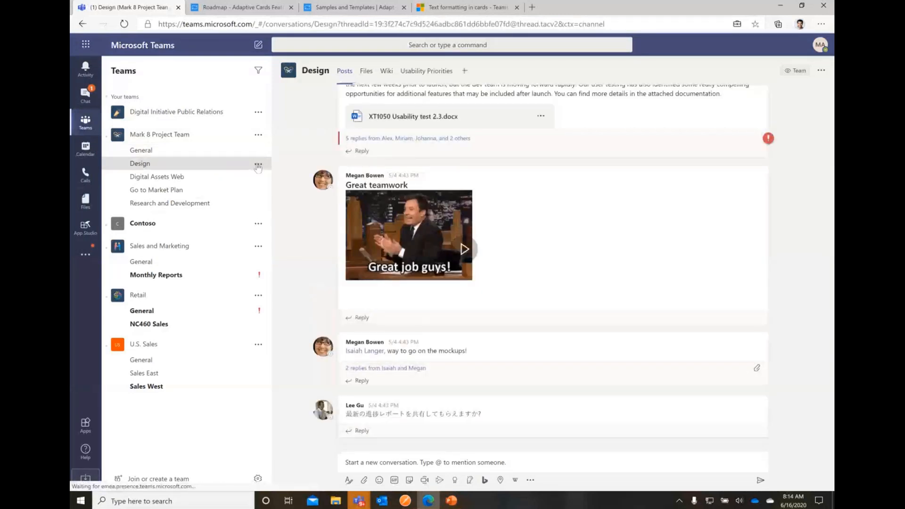
click(257, 166)
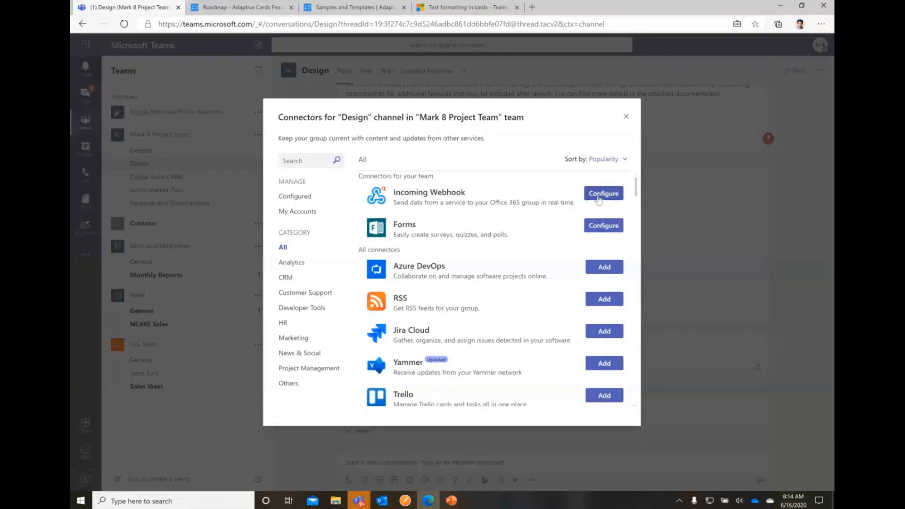
Create an Incoming Webhook named AdaptiveCards Demo on the Design channel.
click(603, 193)
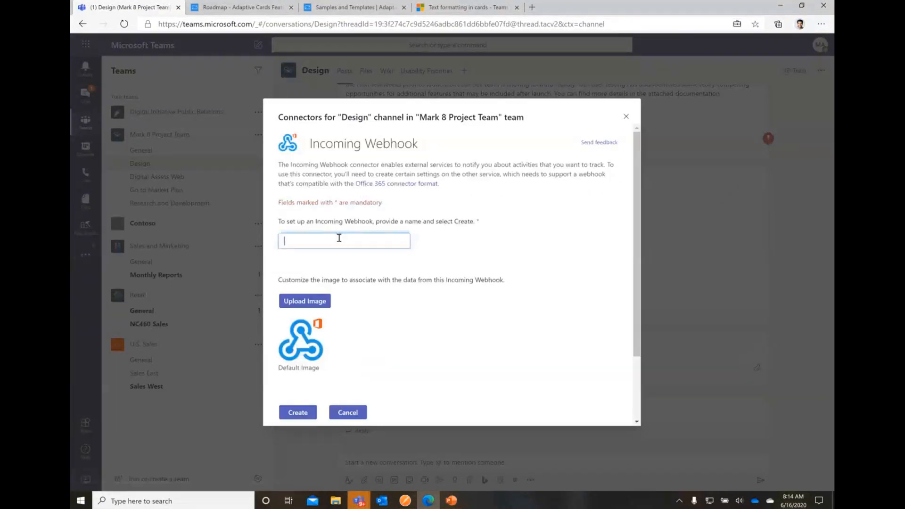
text(Ad)
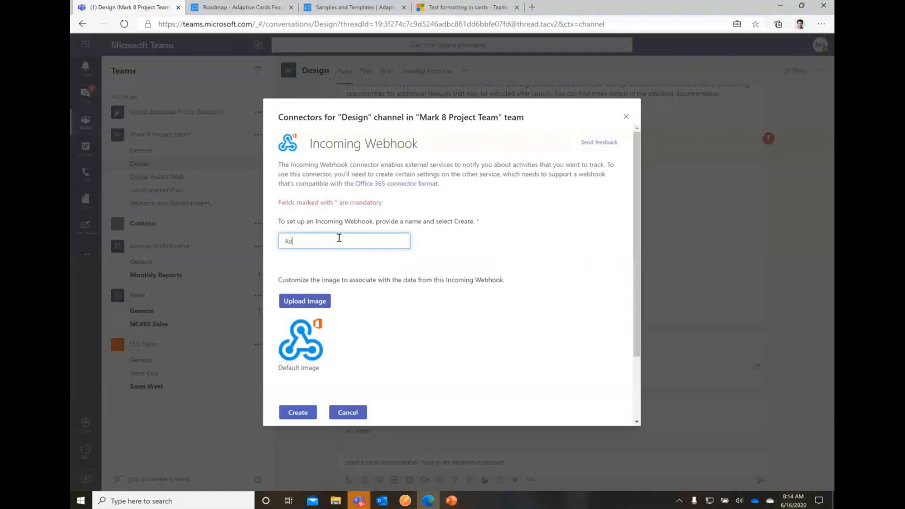
text(daptiveCards Demo)
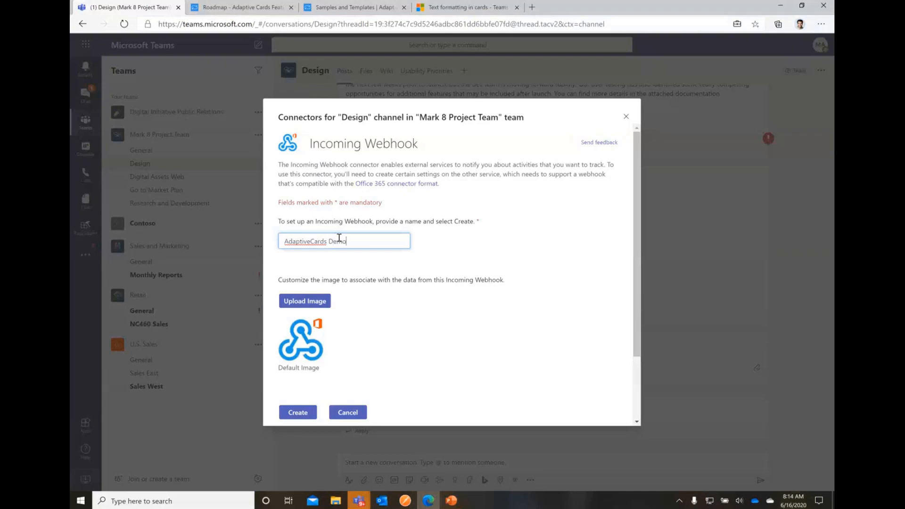
scroll(down, 3)
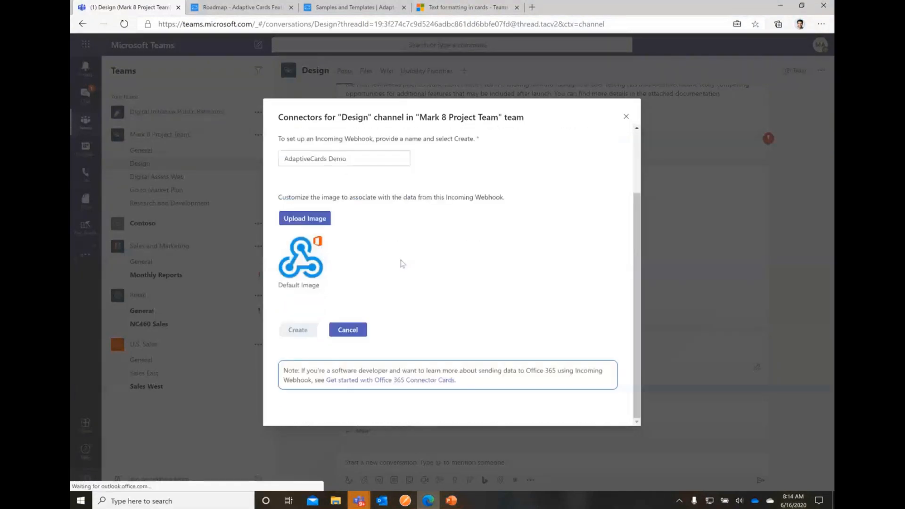
click(297, 330)
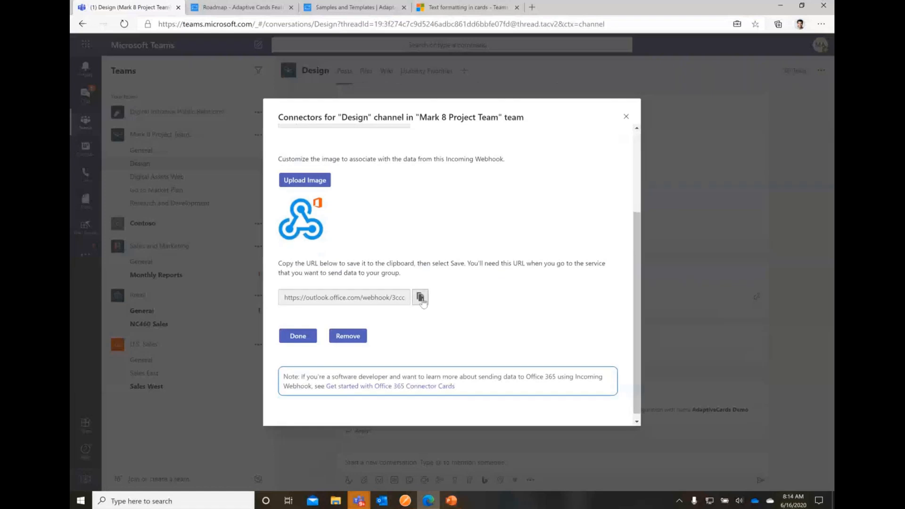
Copy the new webhook URL, finish setup and close Connectors back to the channel posts.
click(420, 297)
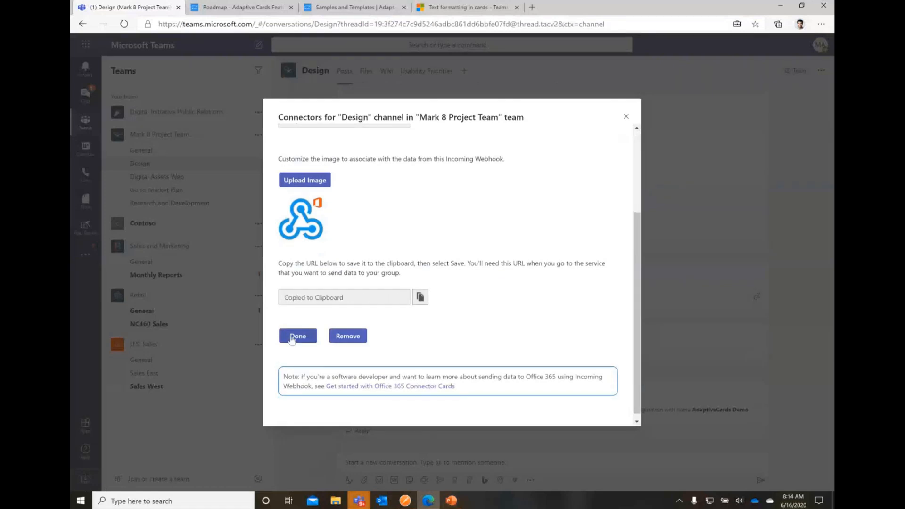
click(298, 335)
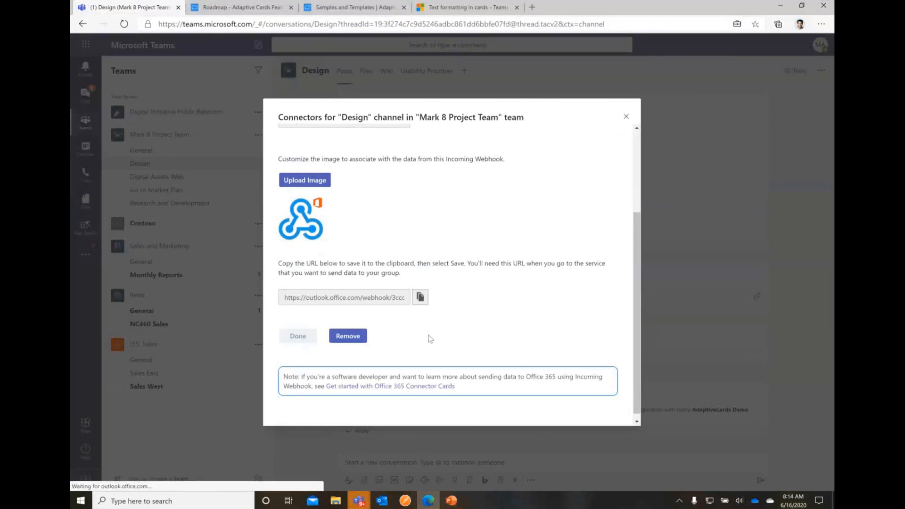
click(297, 335)
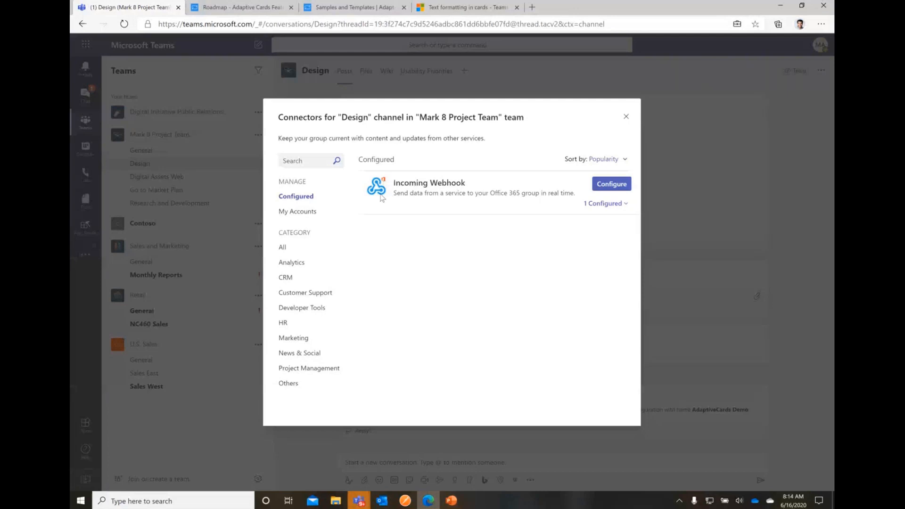
mouse_move(519, 203)
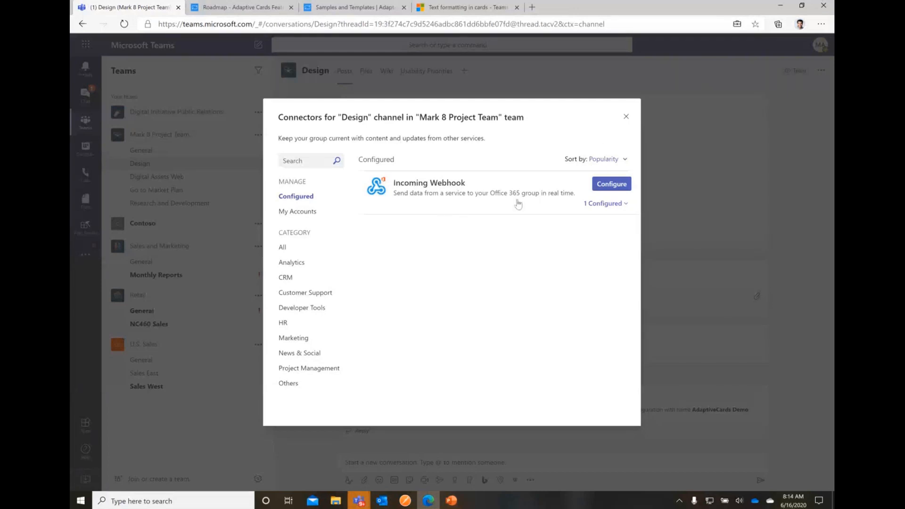
mouse_move(625, 117)
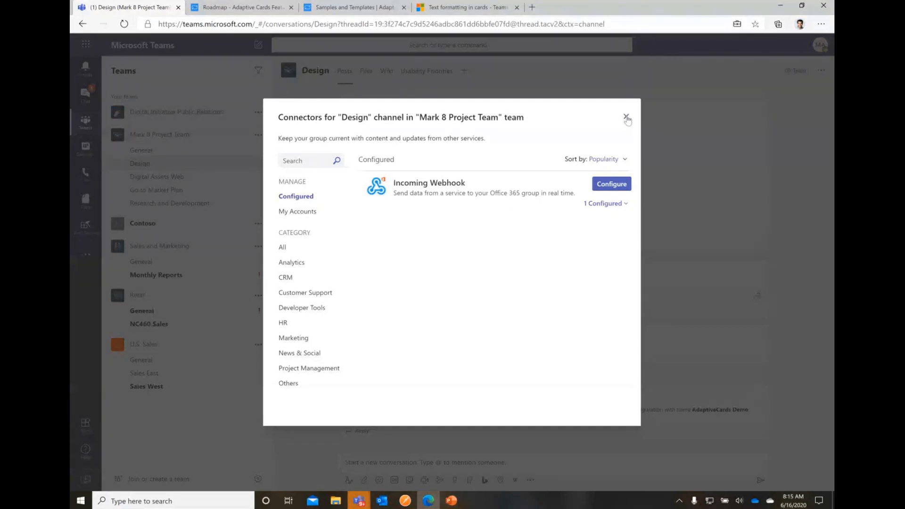
click(626, 117)
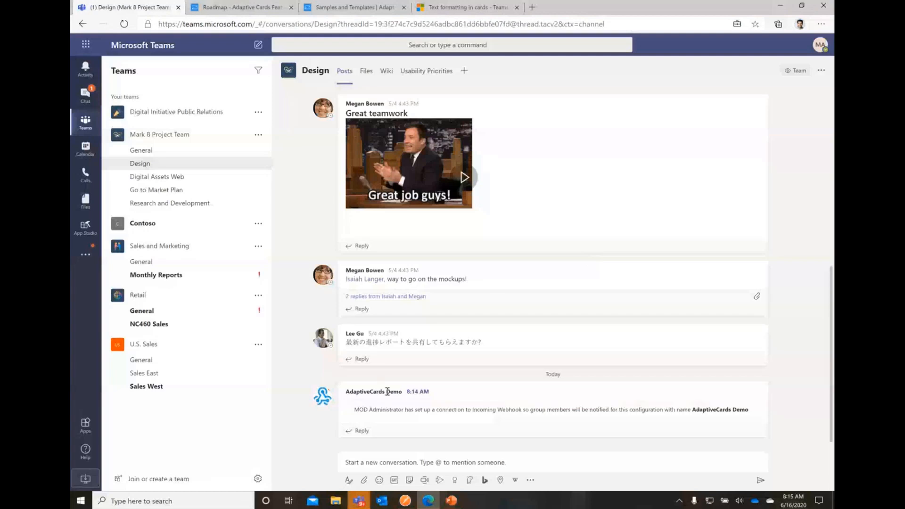
mouse_move(425, 429)
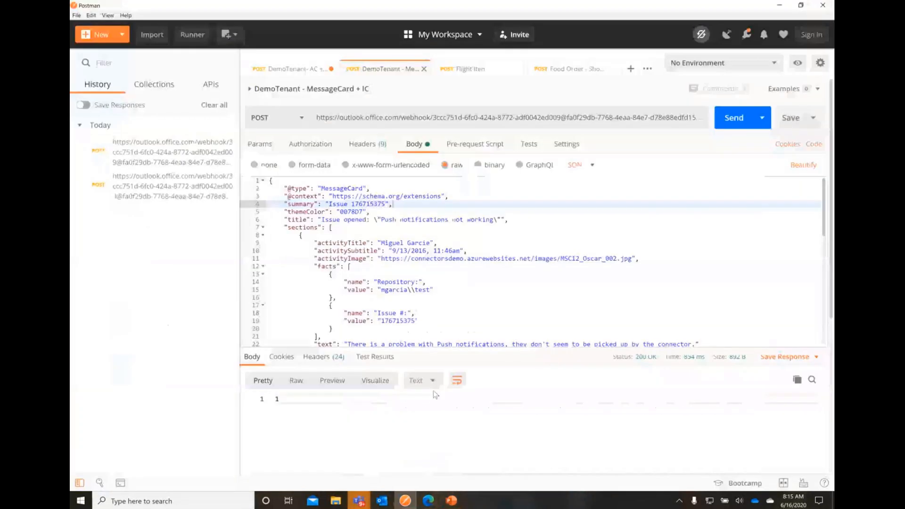
Switch to the 'DemoTenant- AC + Inc. Web.' request and review its Adaptive Card JSON body.
click(296, 68)
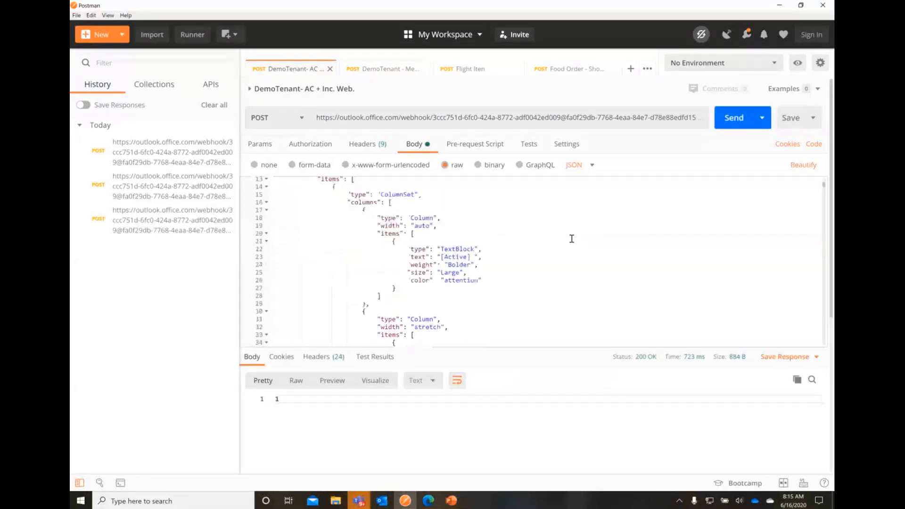
scroll(down, 3)
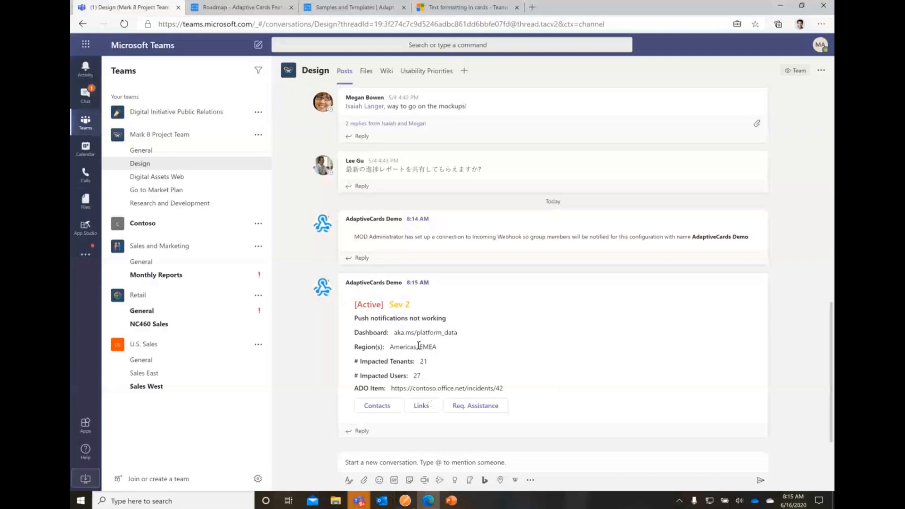
mouse_move(409, 347)
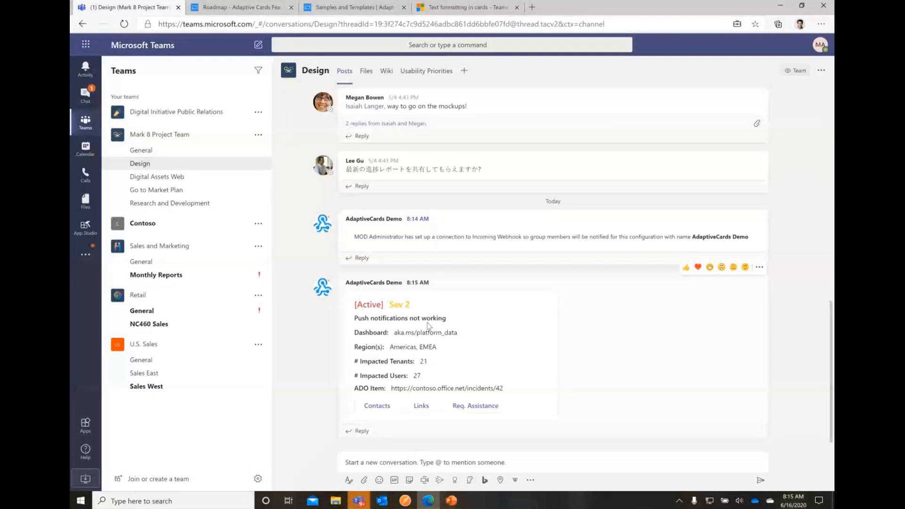
mouse_move(400, 305)
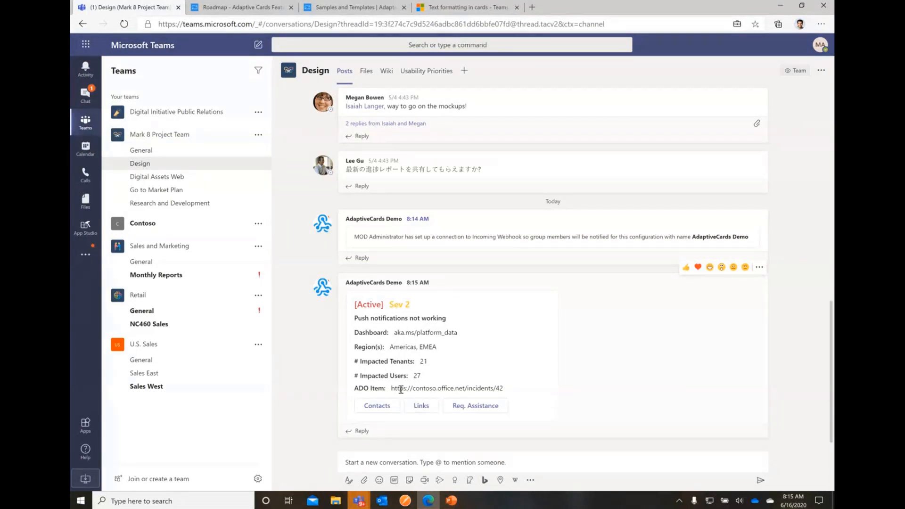
mouse_move(441, 444)
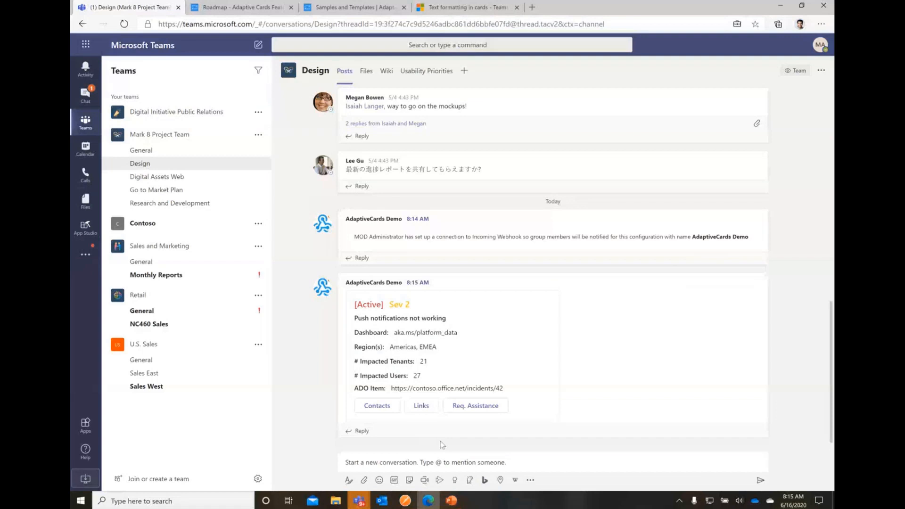
mouse_move(407, 411)
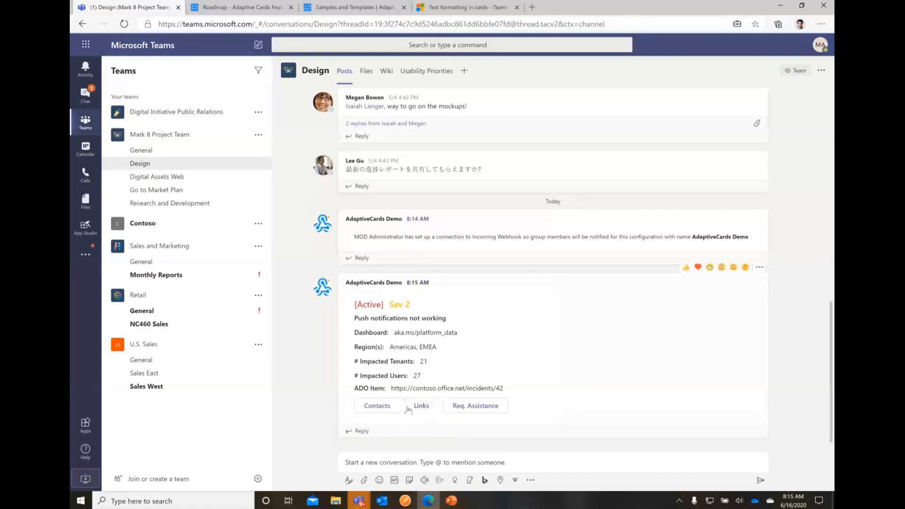
mouse_move(419, 430)
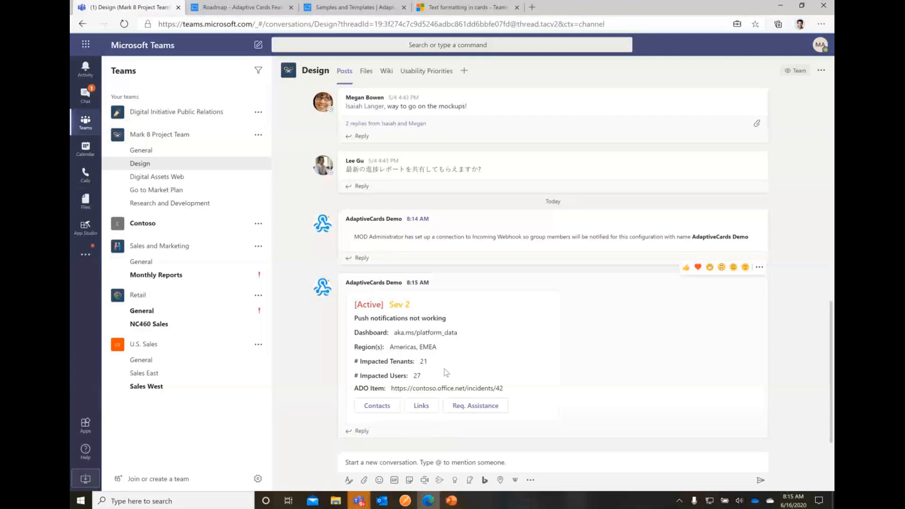
mouse_move(443, 443)
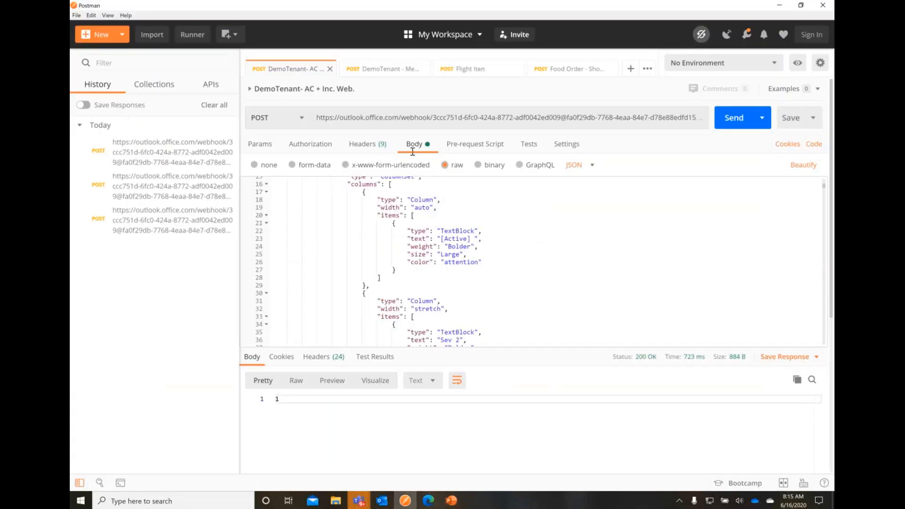
Send the Flight Itinerary and Food Order - ShowCard requests to the Design channel webhook.
click(470, 68)
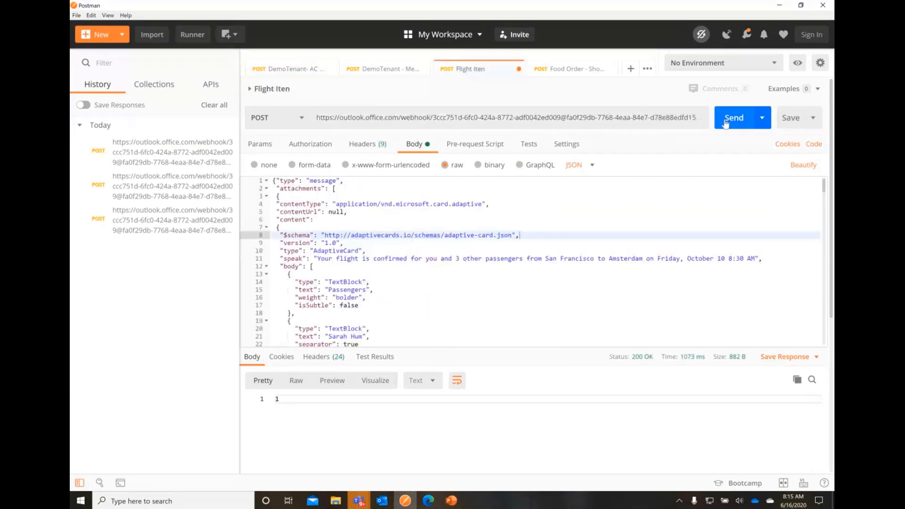
click(574, 68)
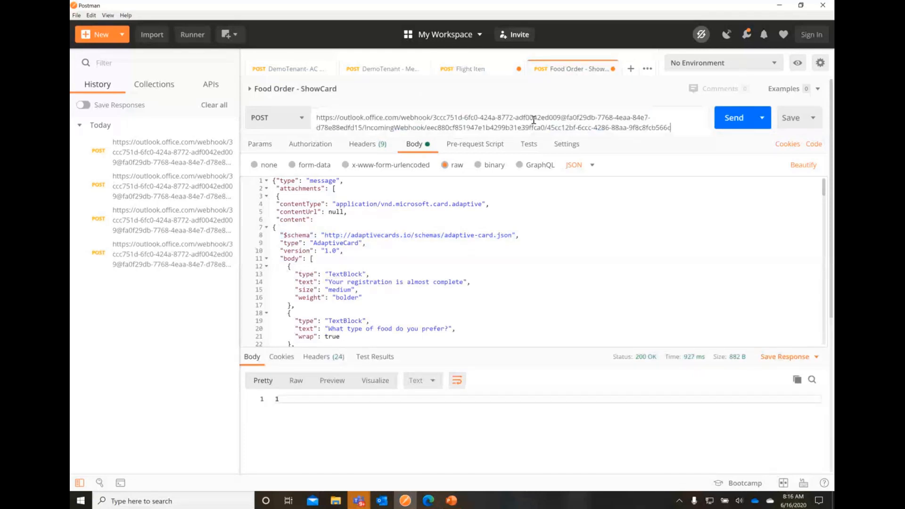
click(734, 117)
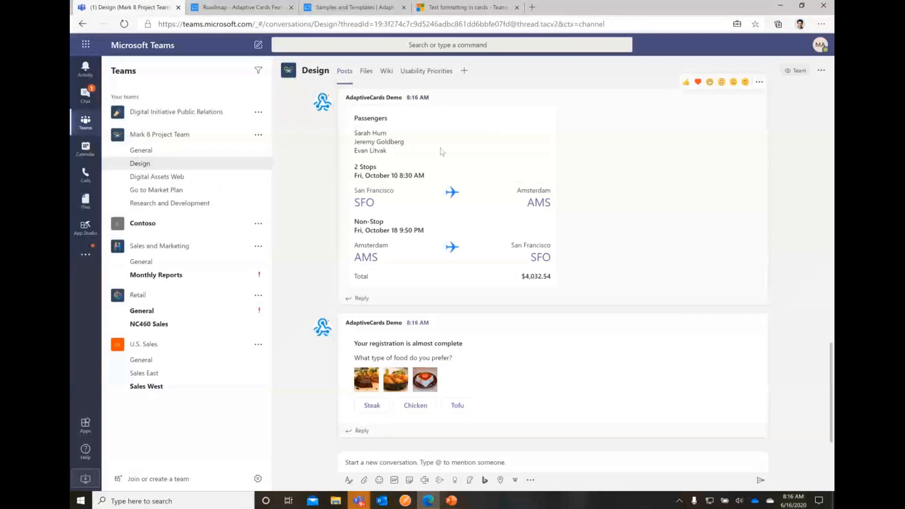
mouse_move(465, 210)
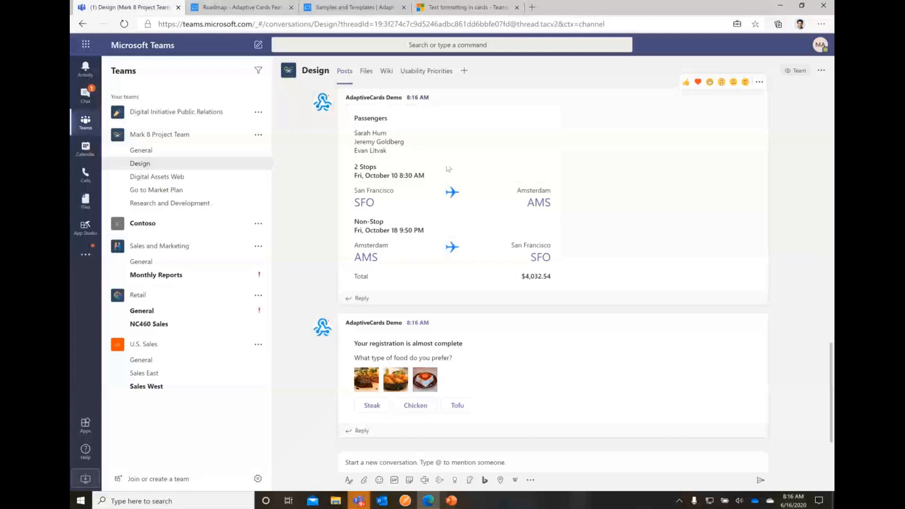
mouse_move(415, 174)
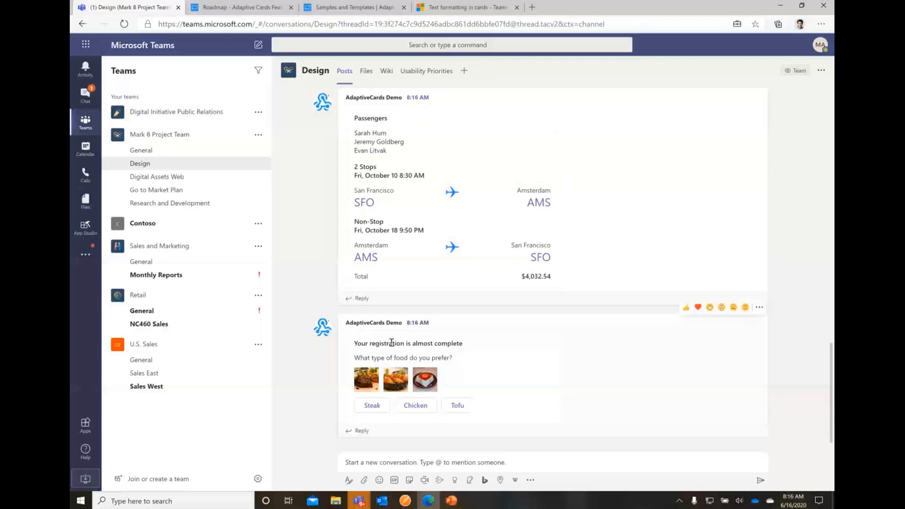
mouse_move(458, 372)
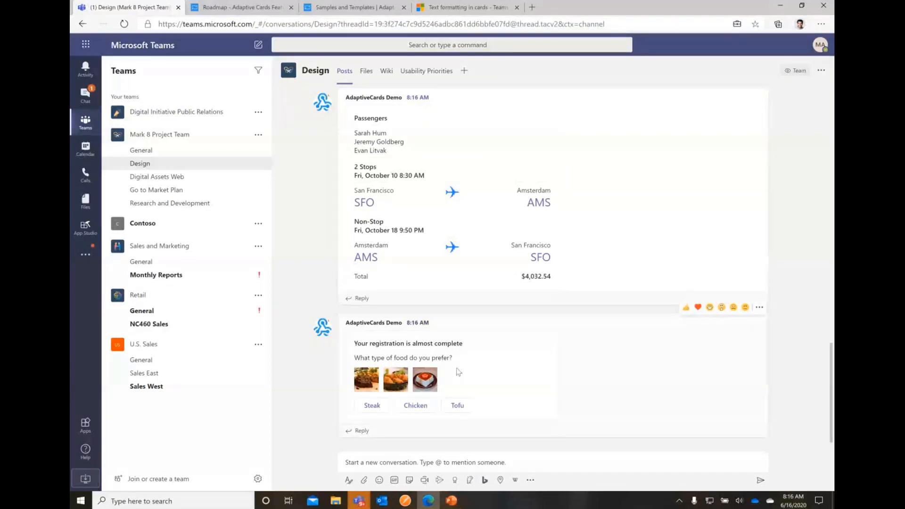
Choose Steak on the food-order card, collapse its preparation options, and return to PowerPoint.
click(371, 405)
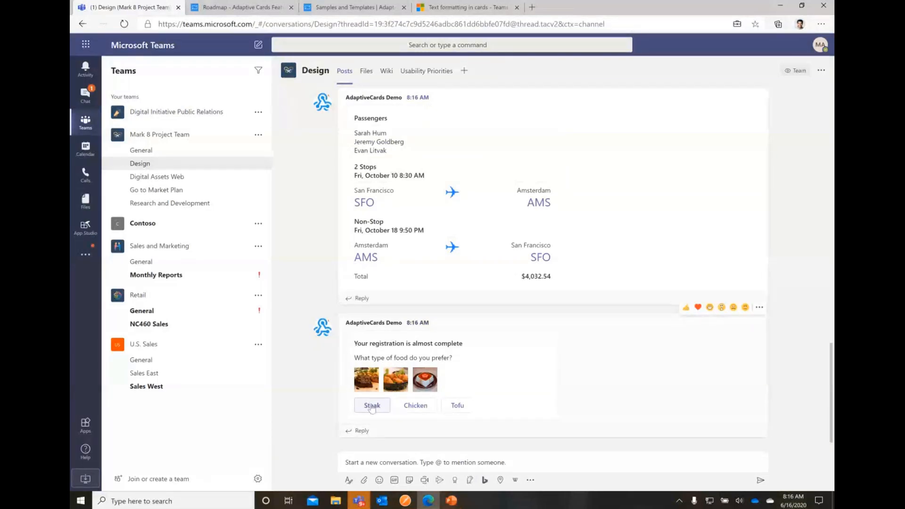
click(371, 405)
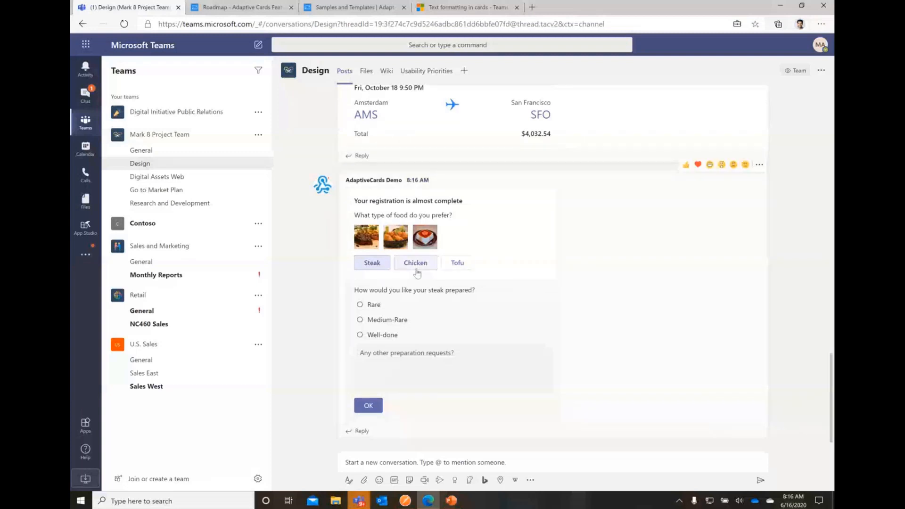
click(457, 262)
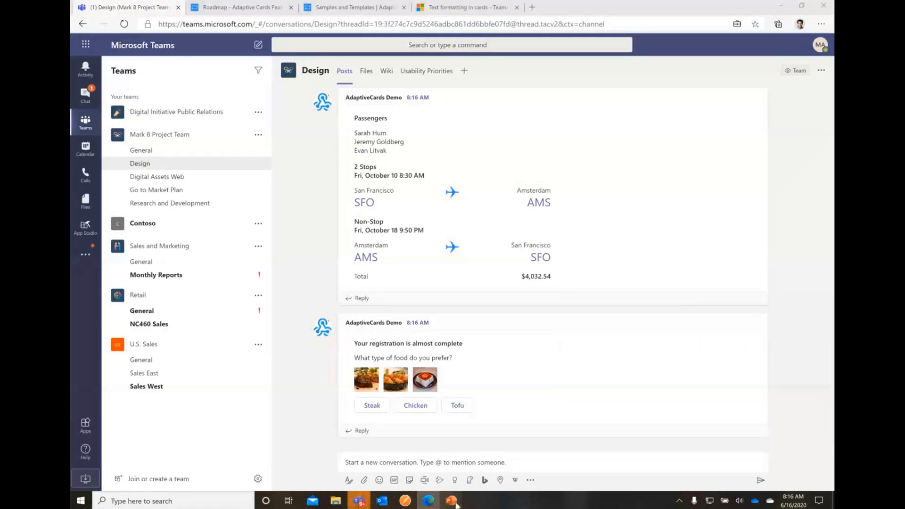
click(450, 499)
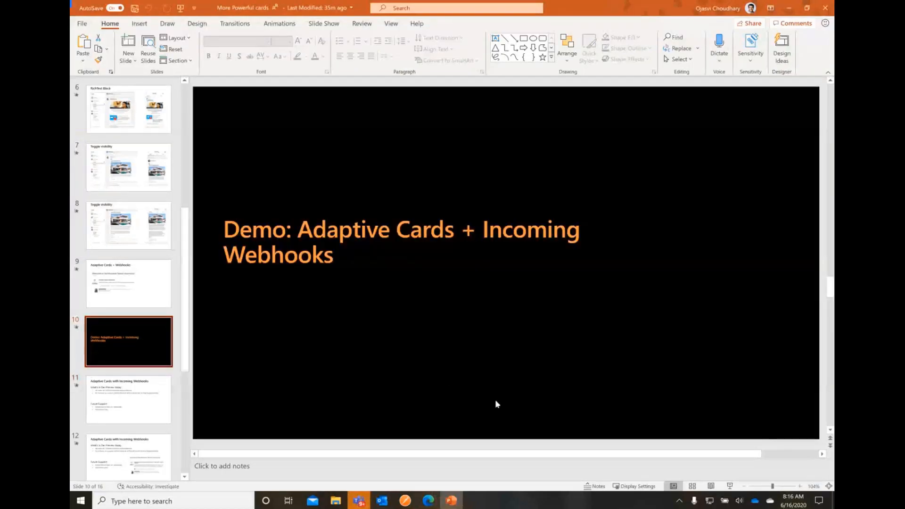